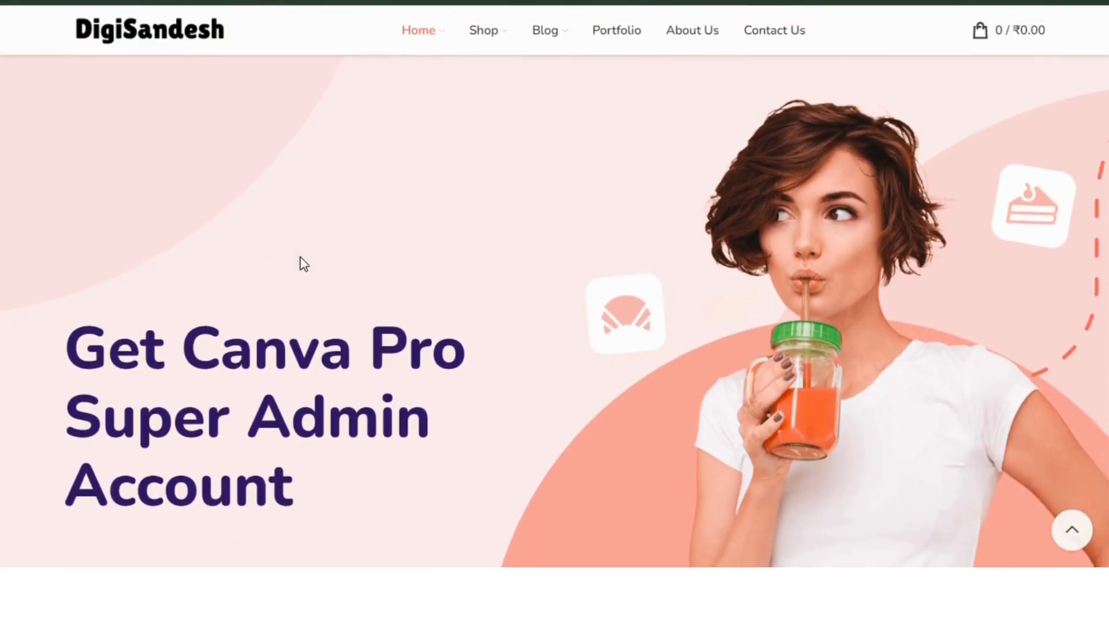
scroll("down", 3)
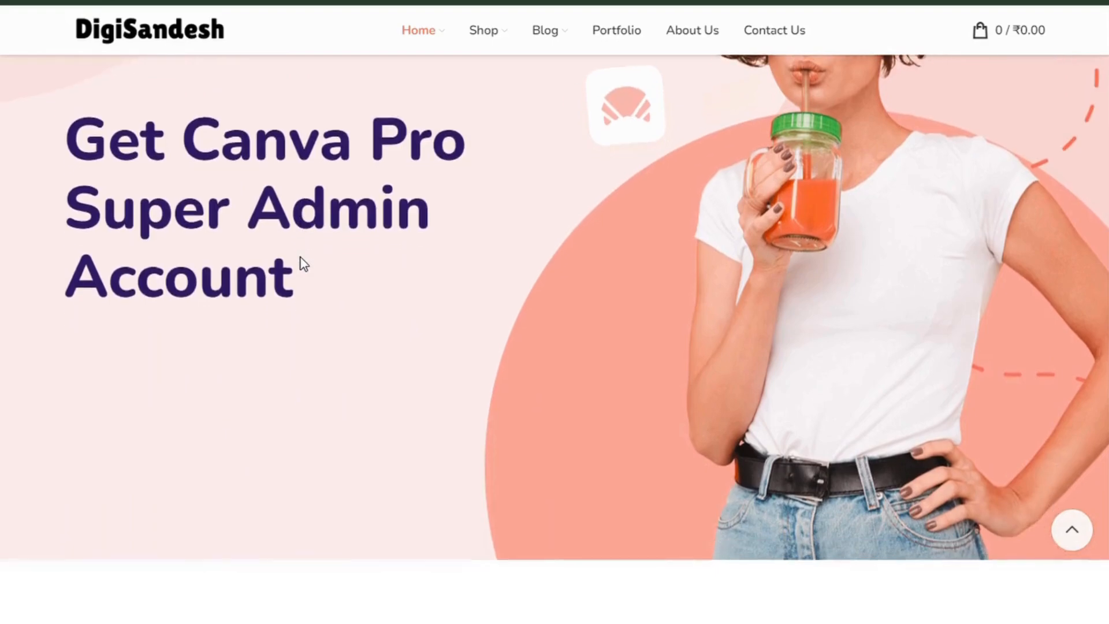
scroll("down", 3)
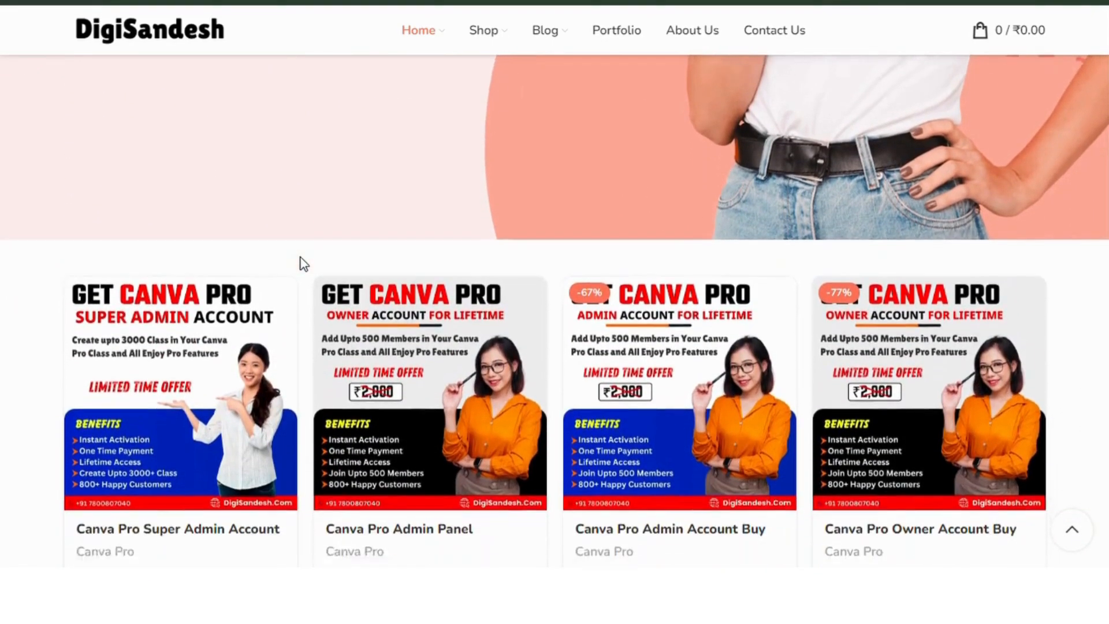
scroll("down", 3)
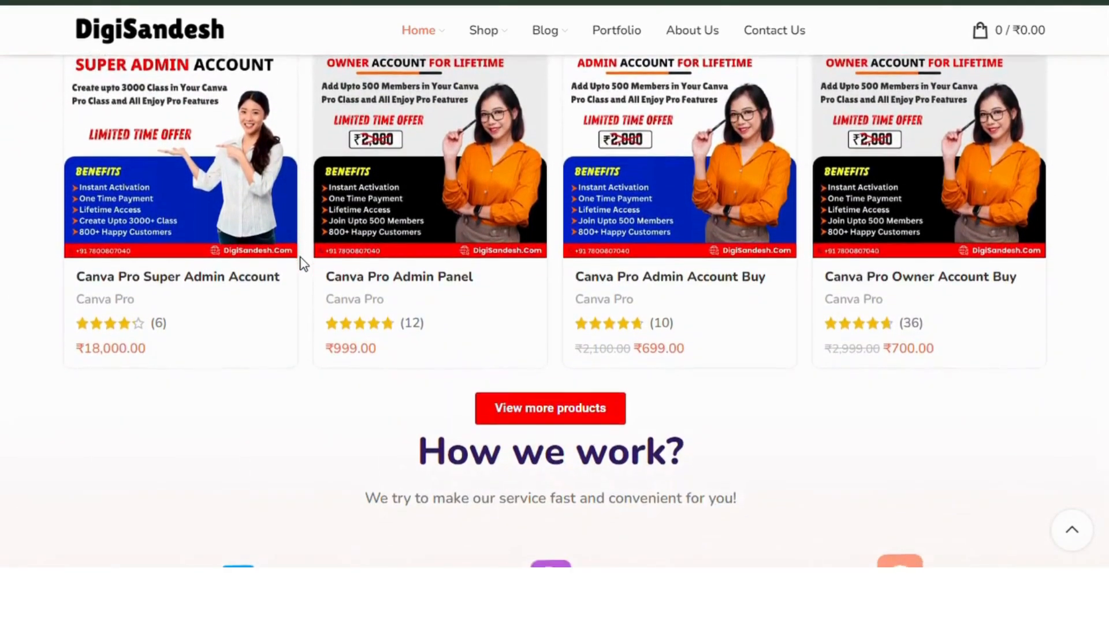
scroll("down", 3)
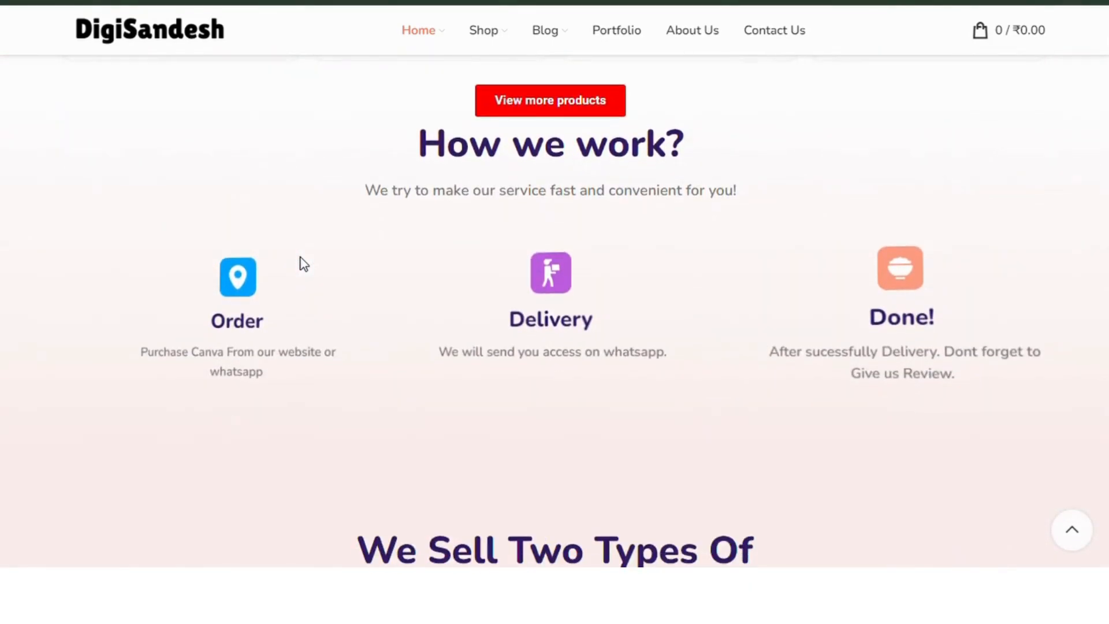
scroll("down", 3)
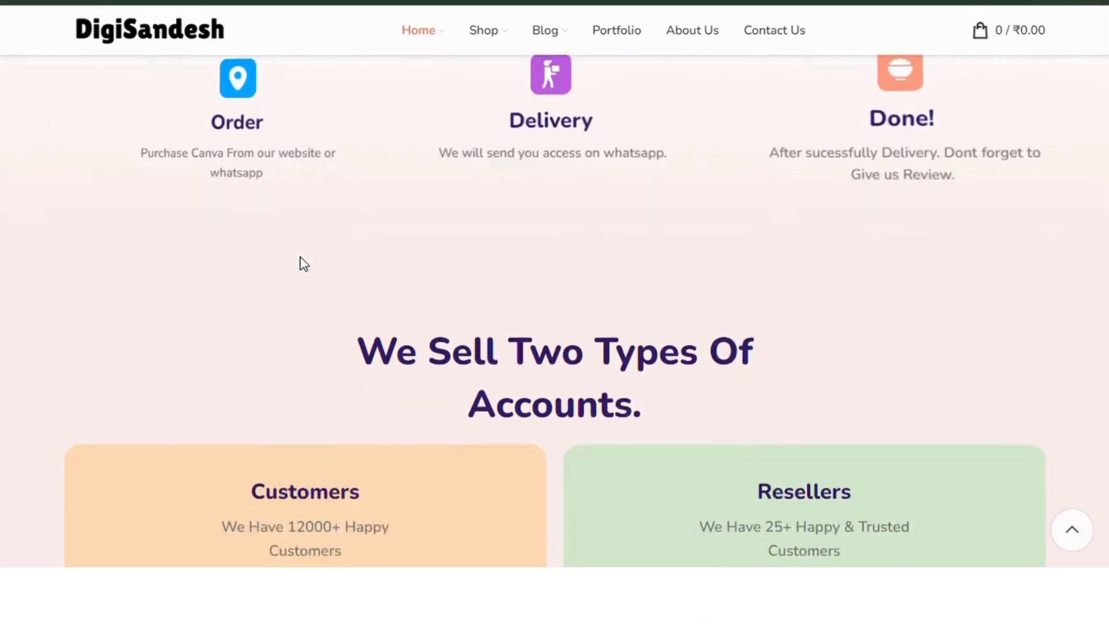
scroll("down", 3)
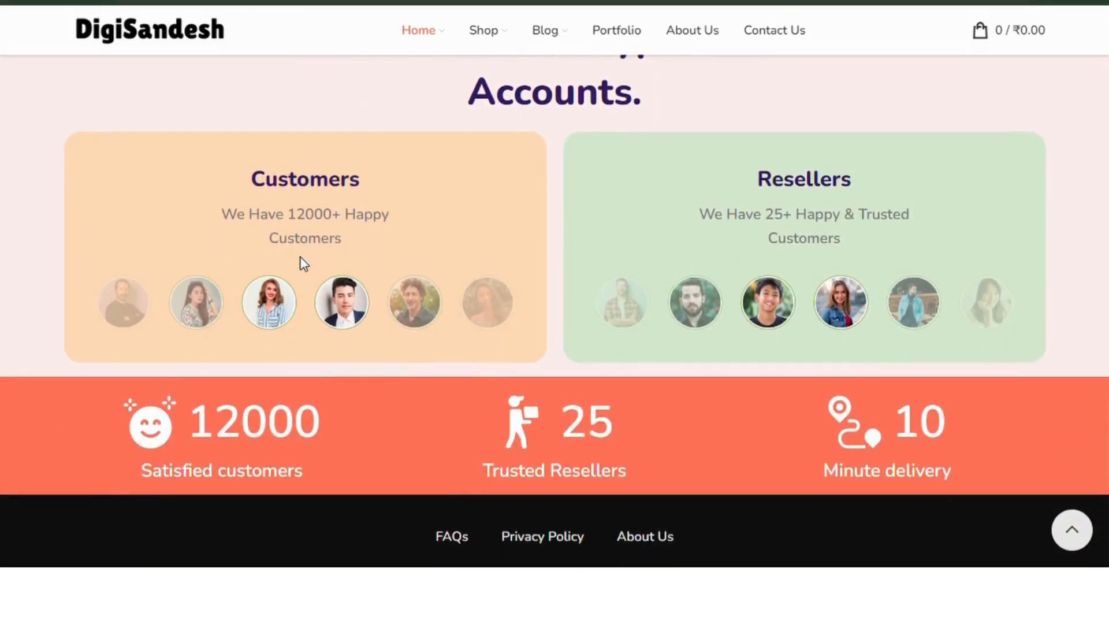
scroll("down", 3)
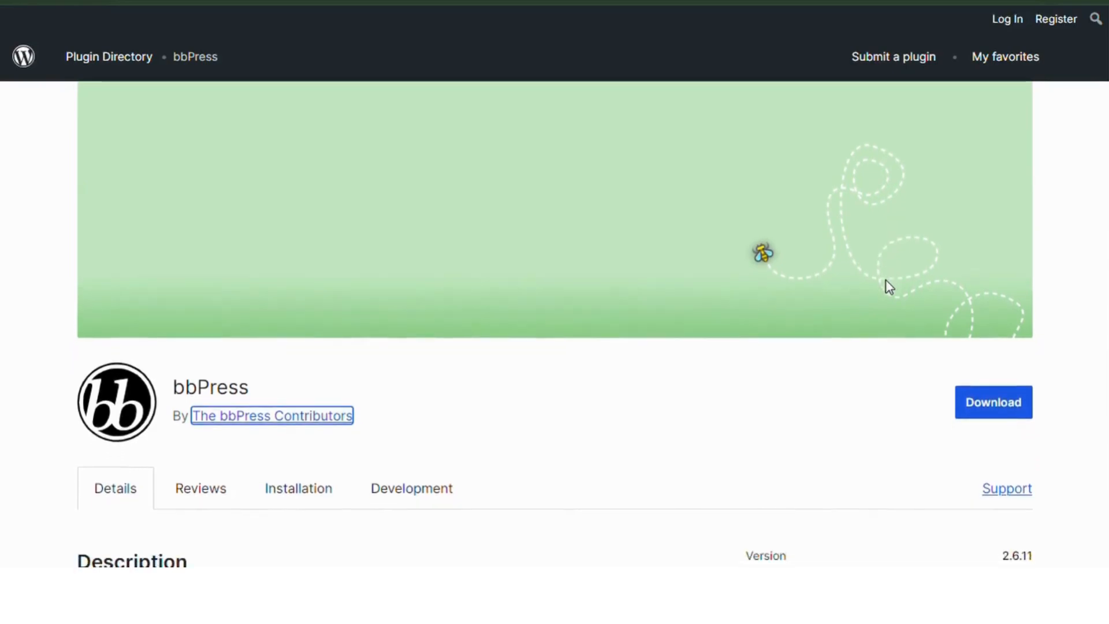
scroll("down", 3)
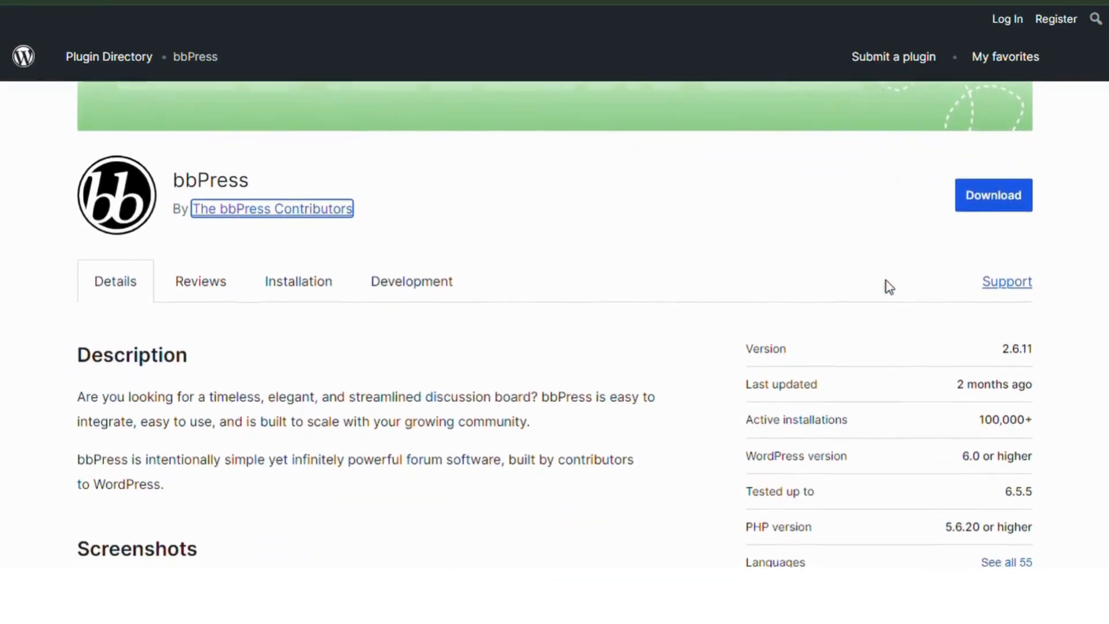
scroll("down", 3)
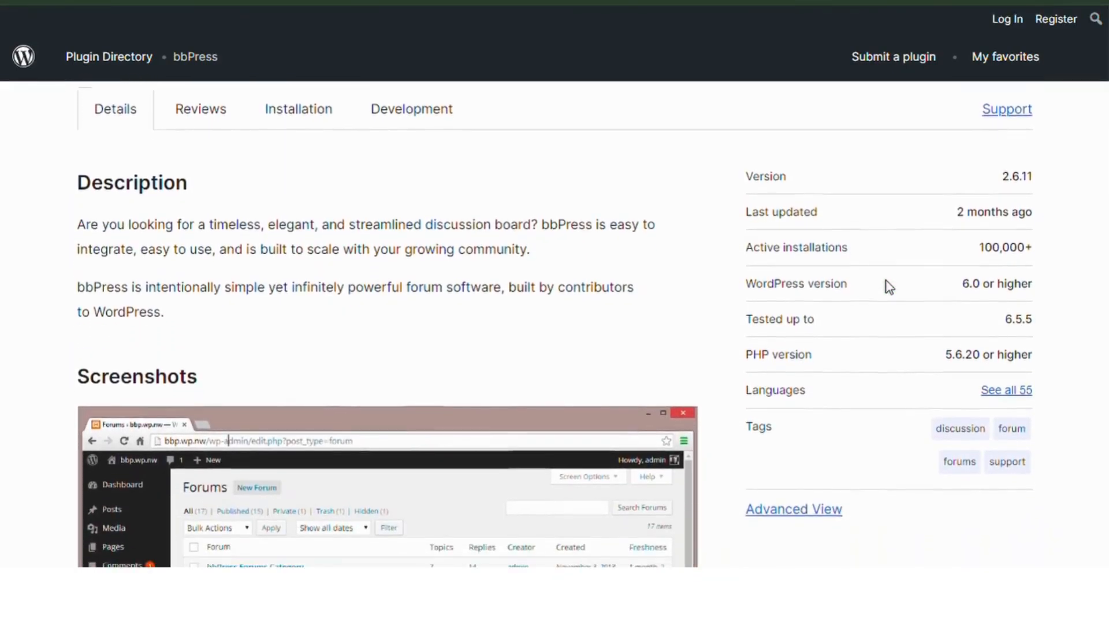
scroll("down", 3)
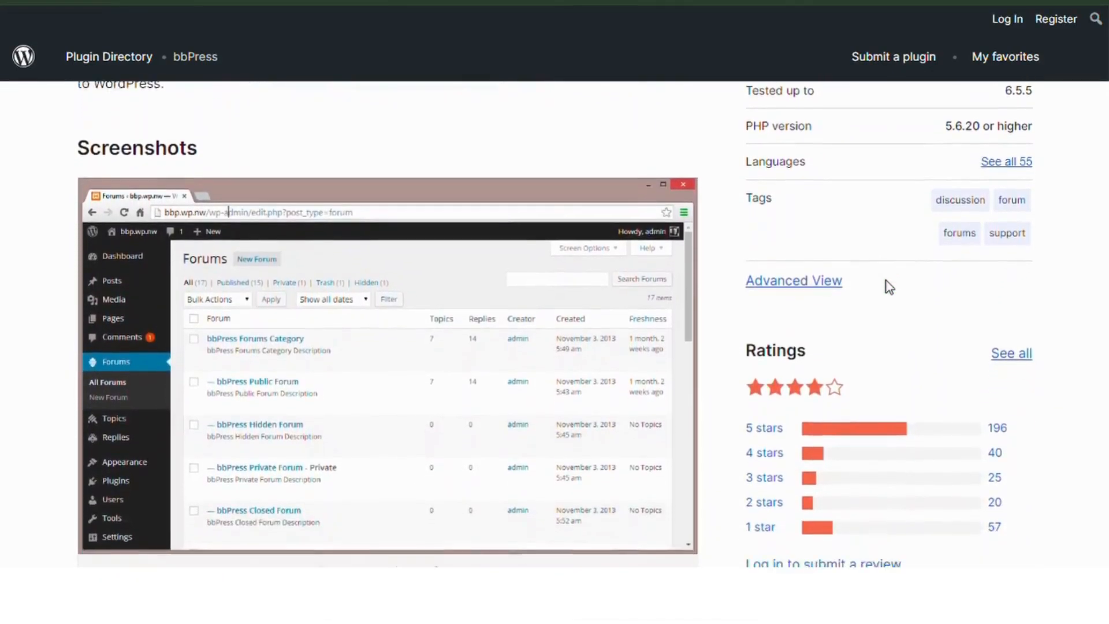
scroll("down", 3)
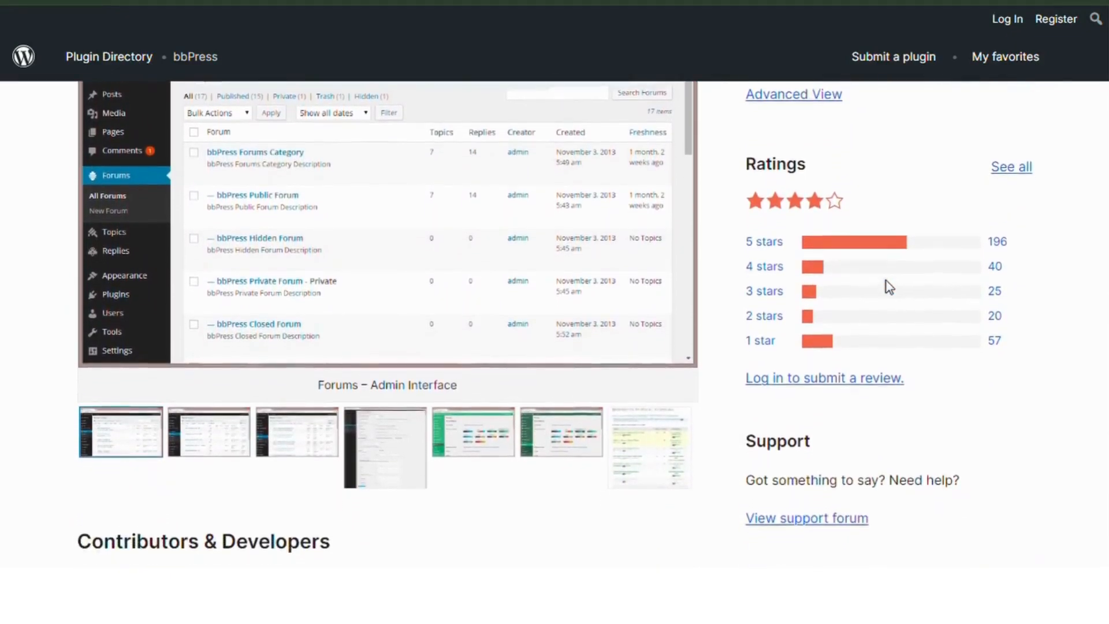
scroll("down", 3)
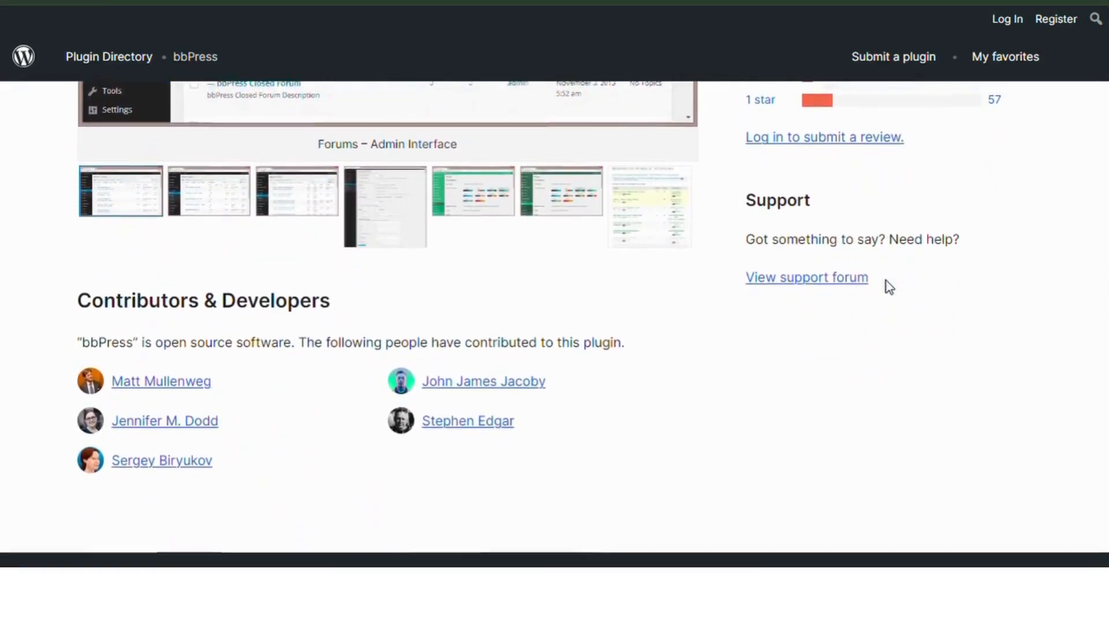
scroll("down", 3)
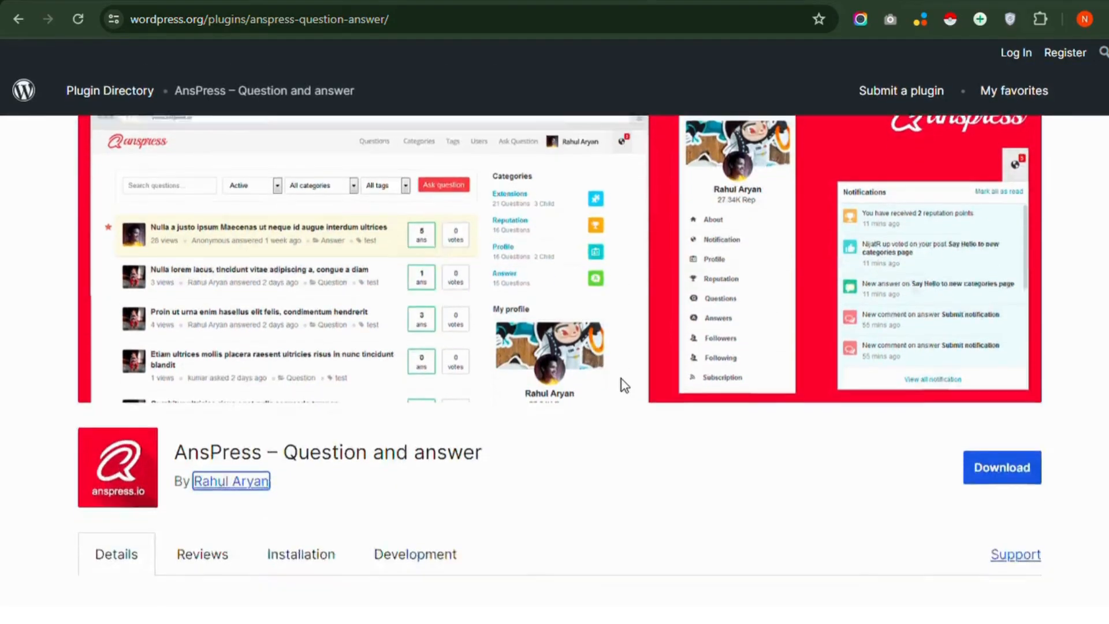
scroll("down", 3)
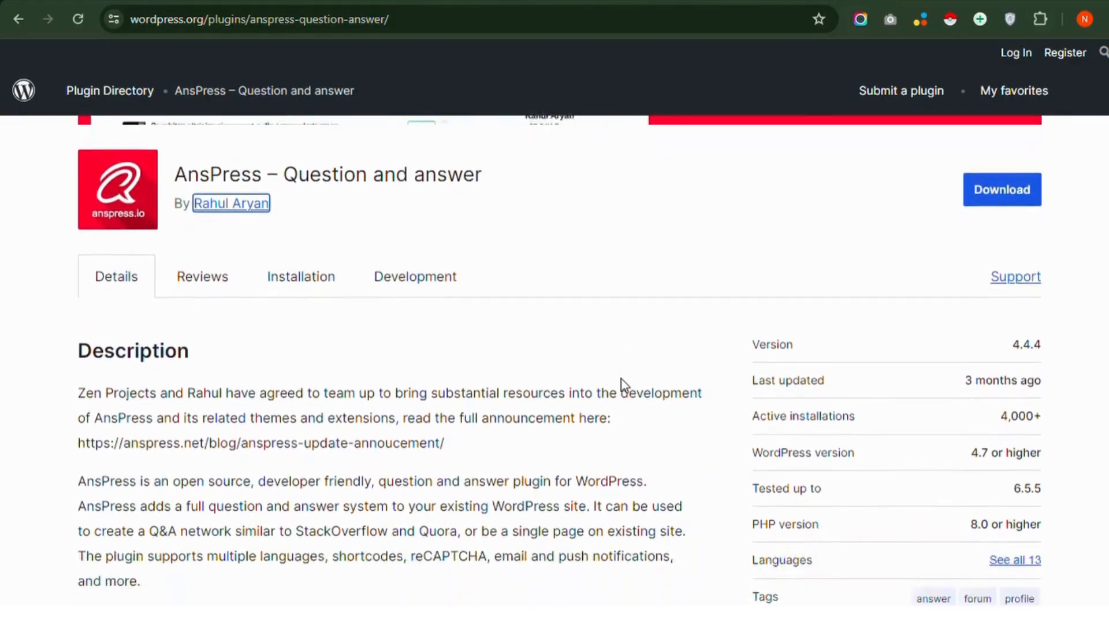
scroll("down", 3)
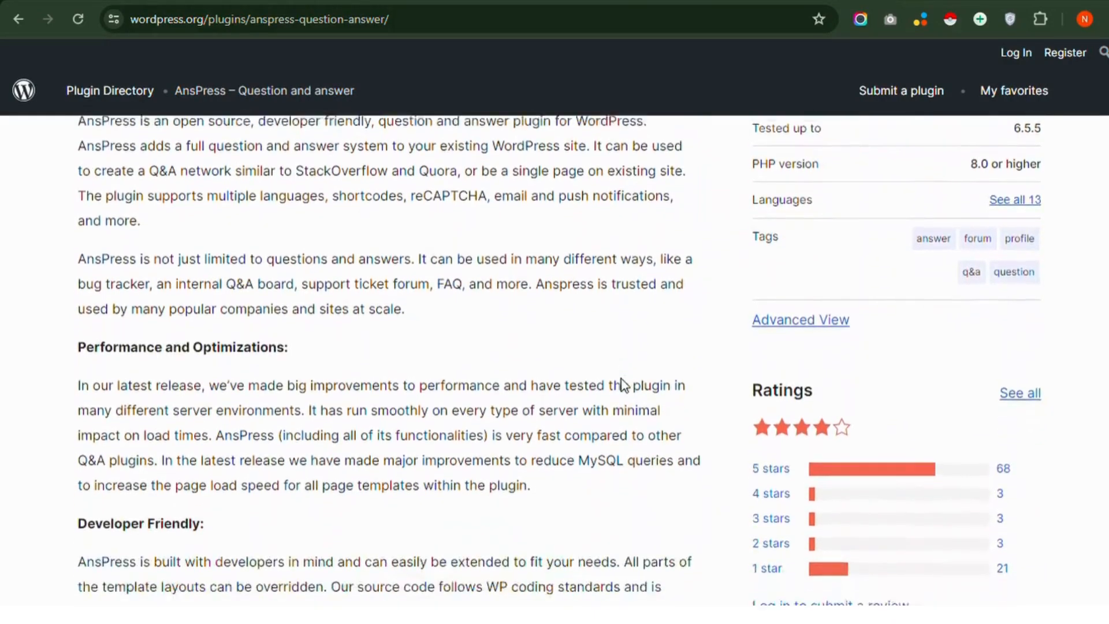
scroll("down", 3)
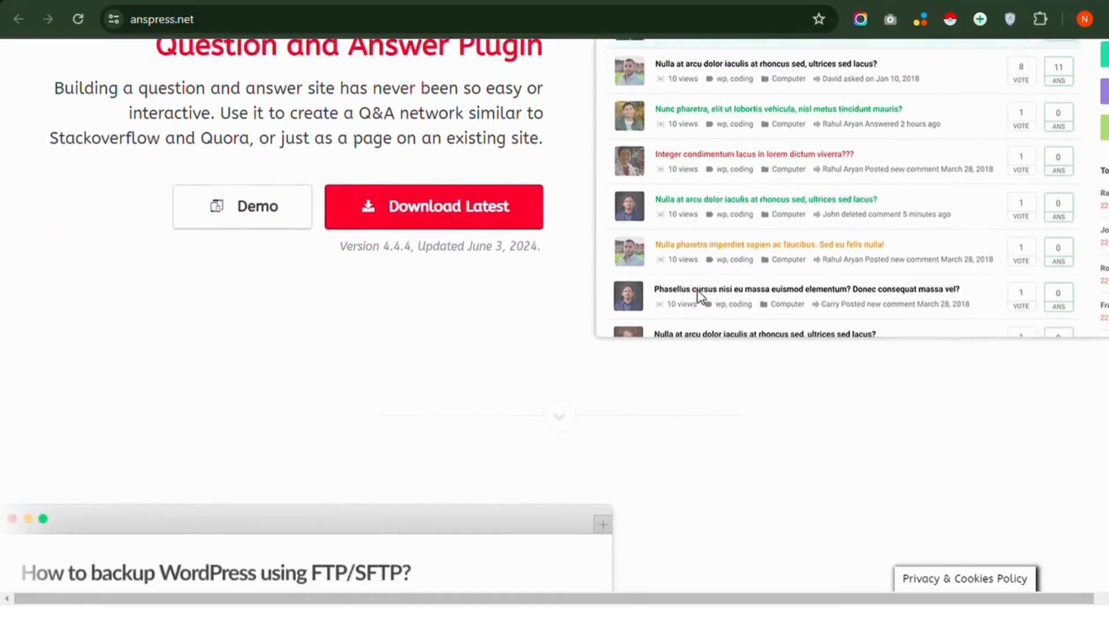
scroll("down", 3)
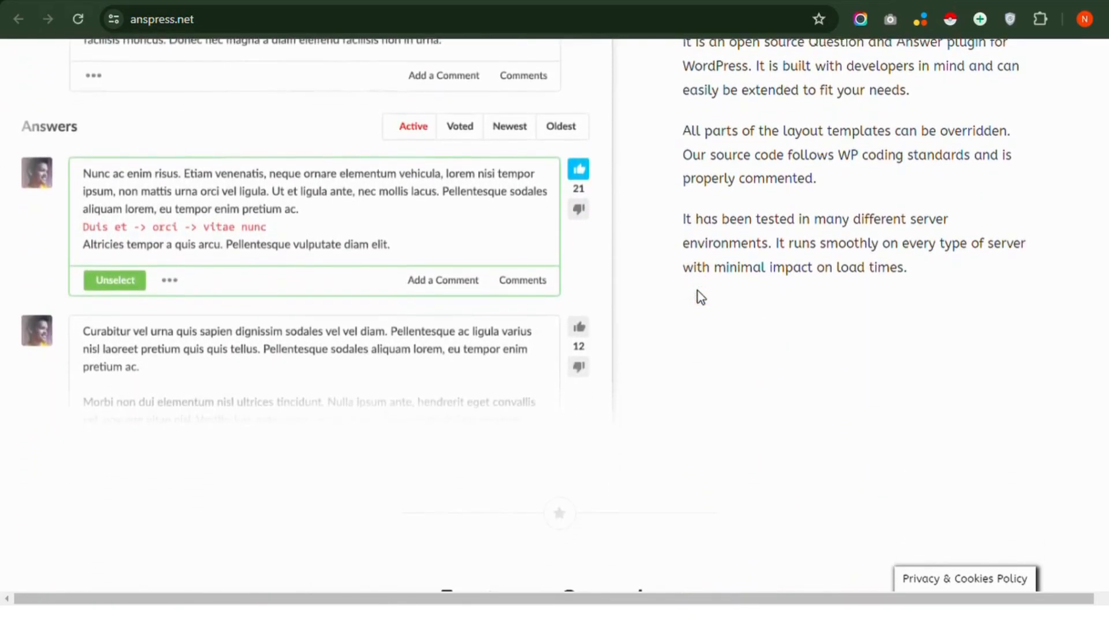
scroll("down", 3)
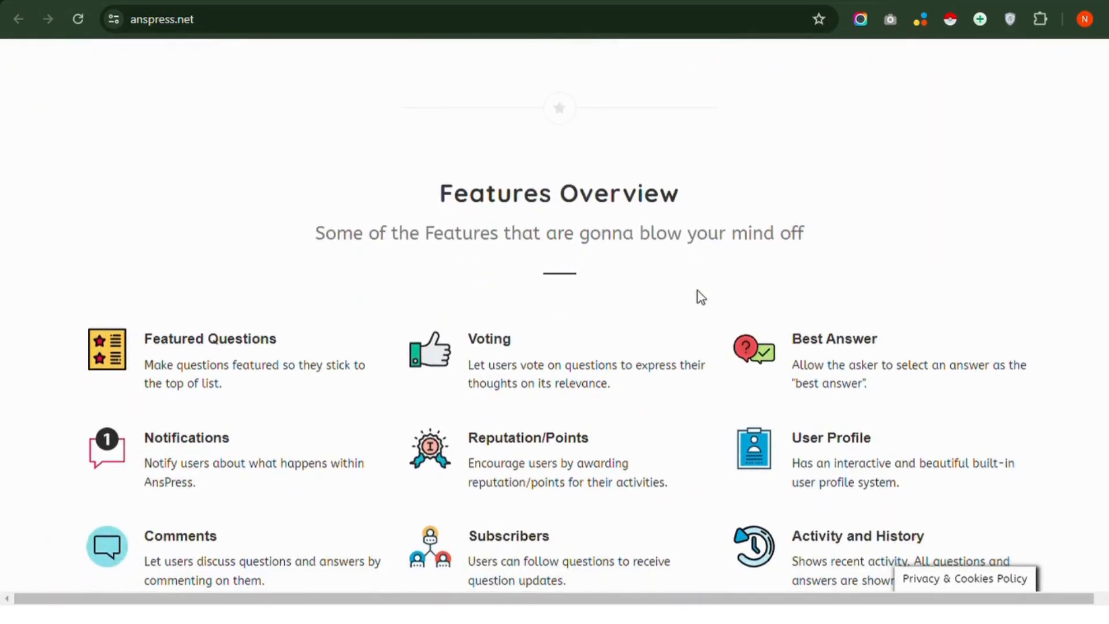
scroll("up", 3)
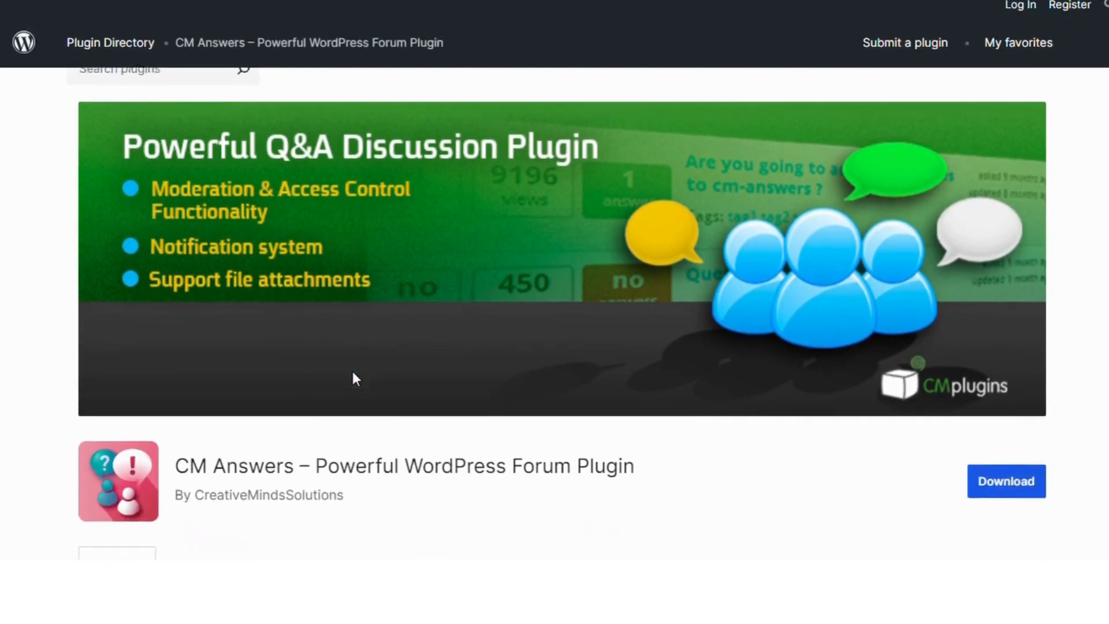
scroll("down", 3)
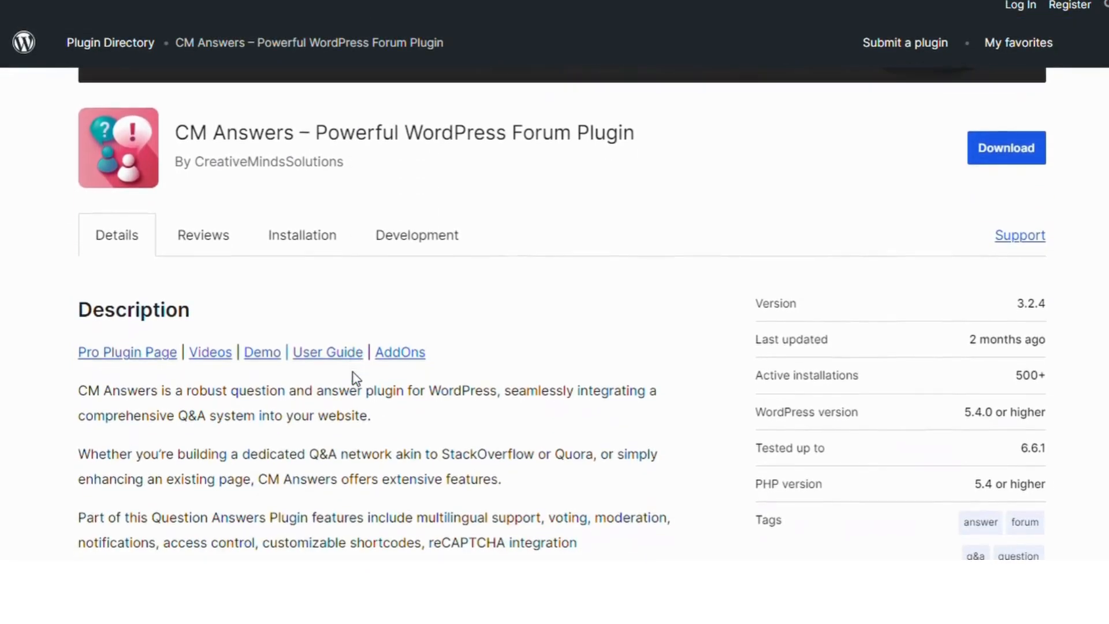
scroll("down", 3)
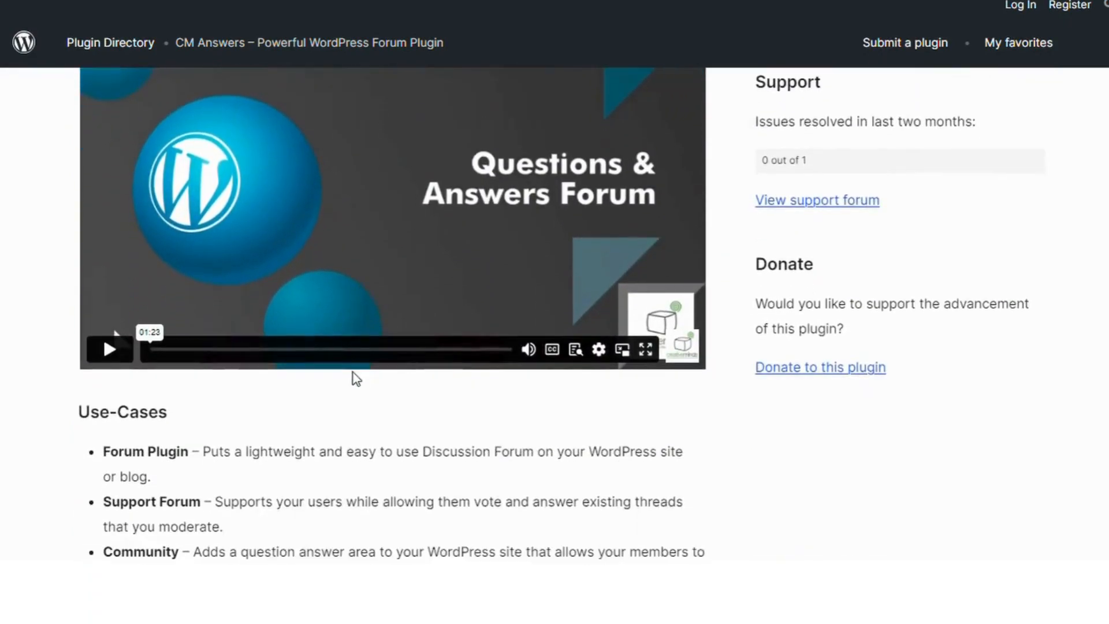
scroll("down", 3)
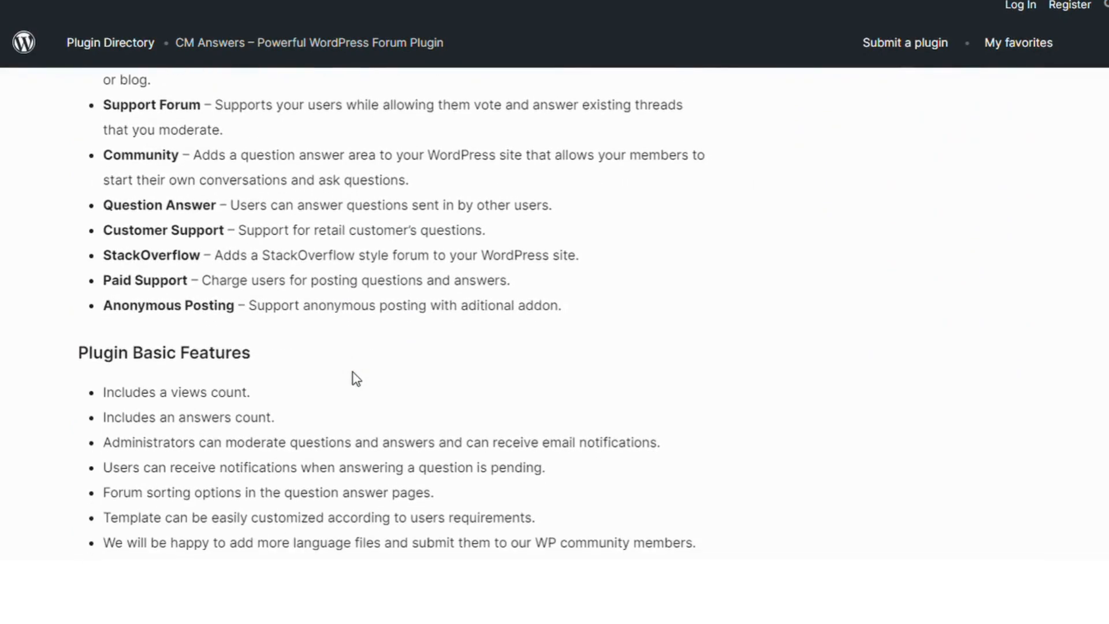
scroll("down", 3)
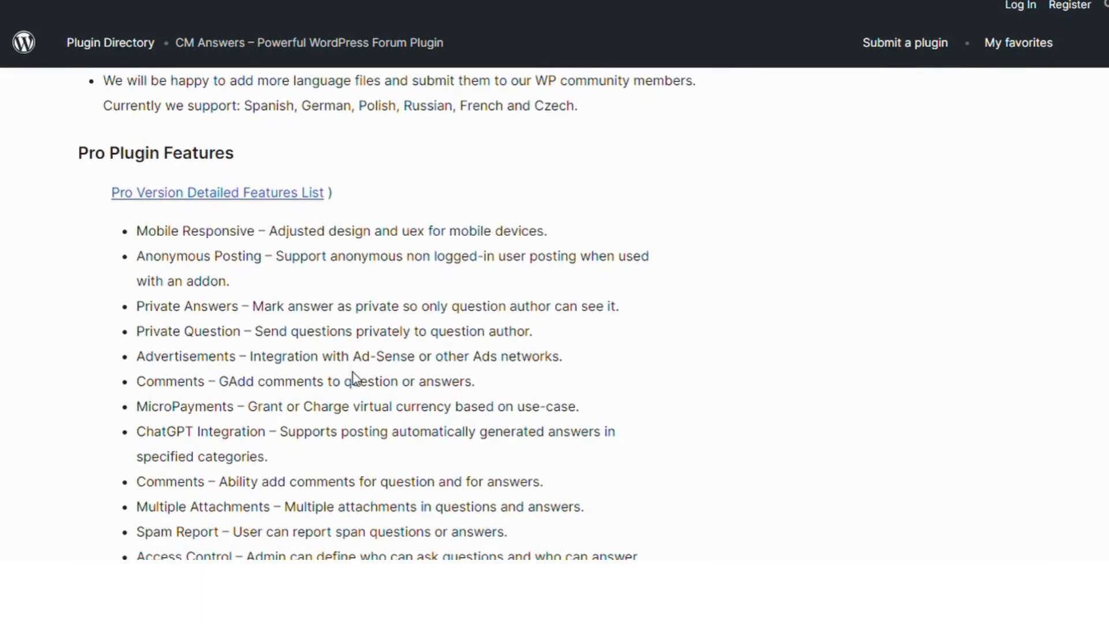
scroll("down", 3)
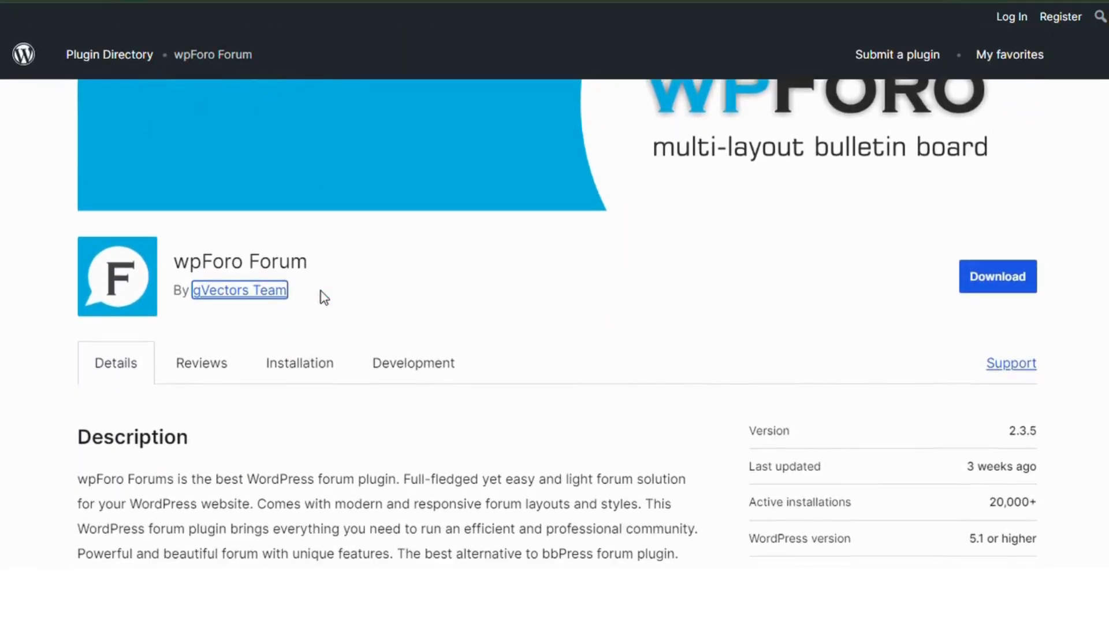
scroll("down", 3)
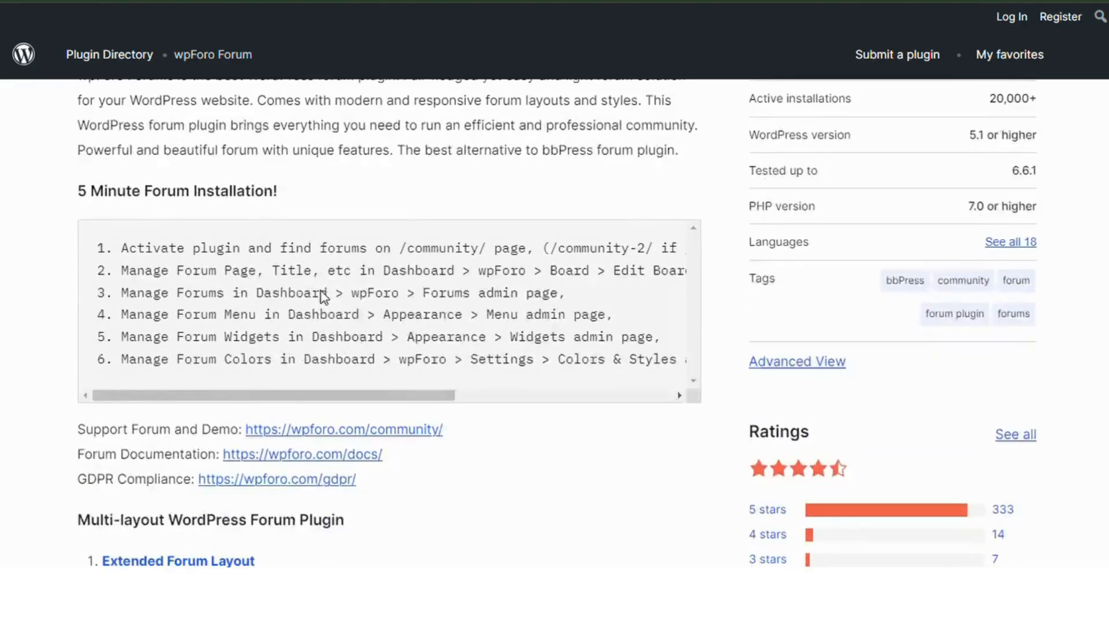
scroll("down", 3)
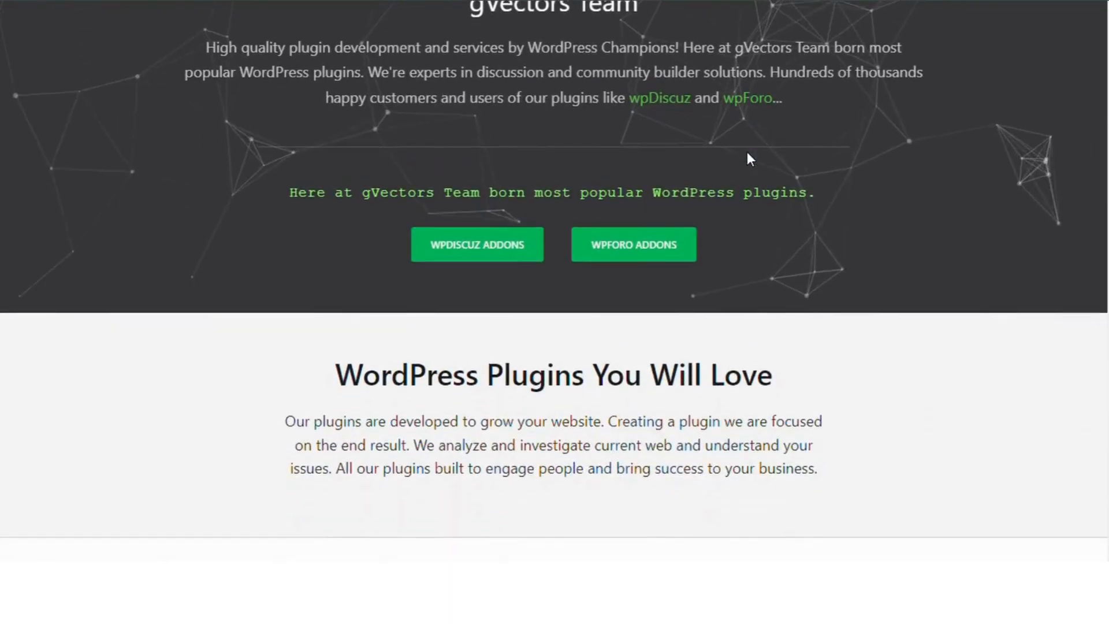
scroll("up", 3)
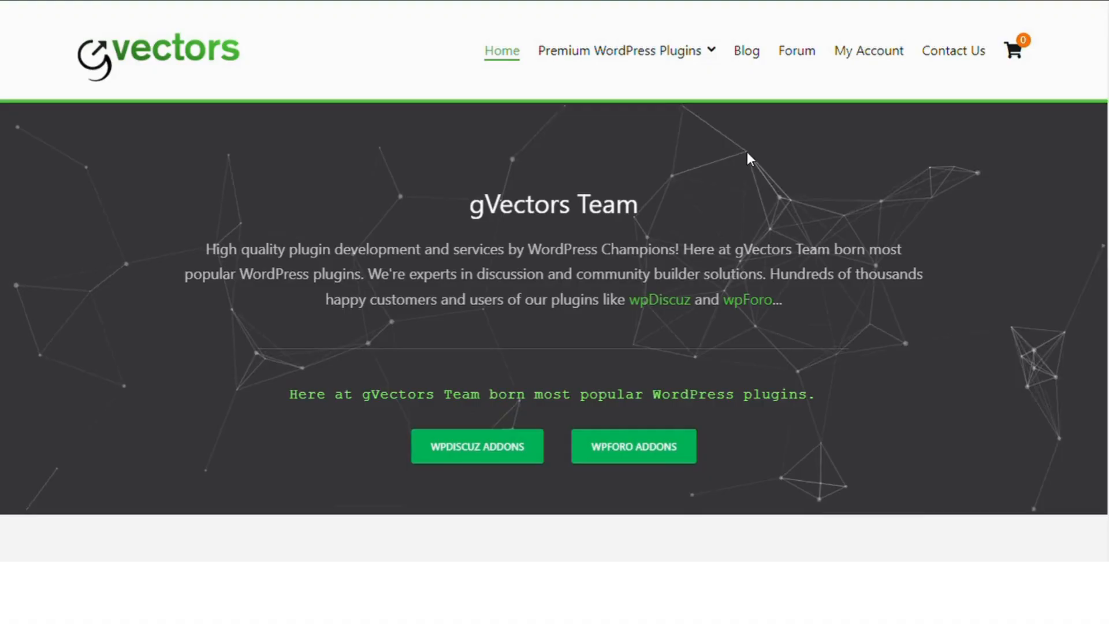
scroll("down", 3)
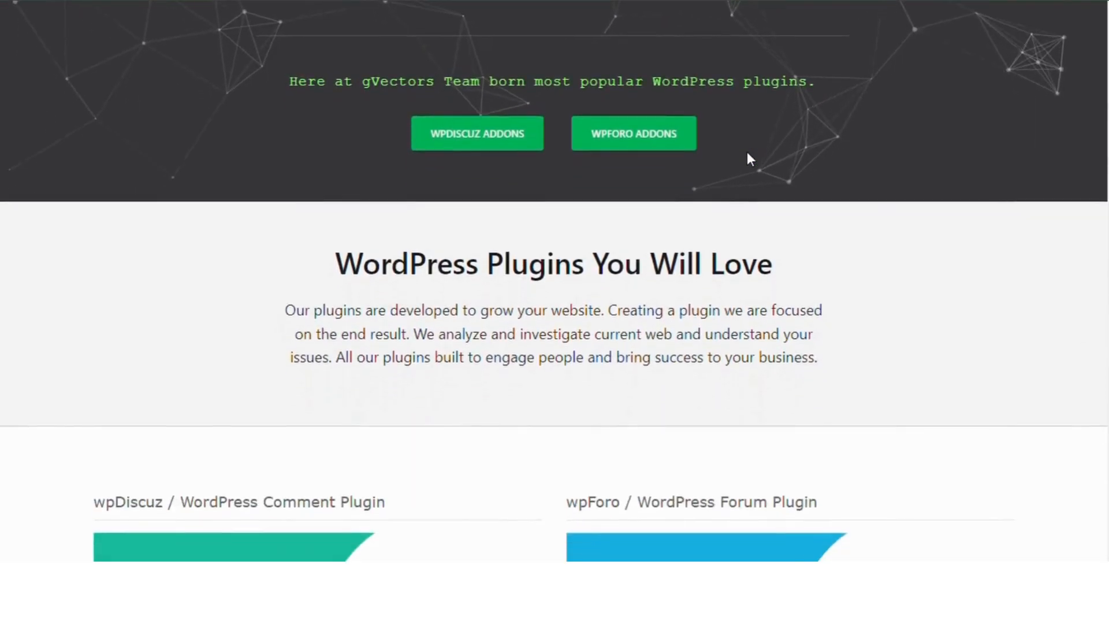